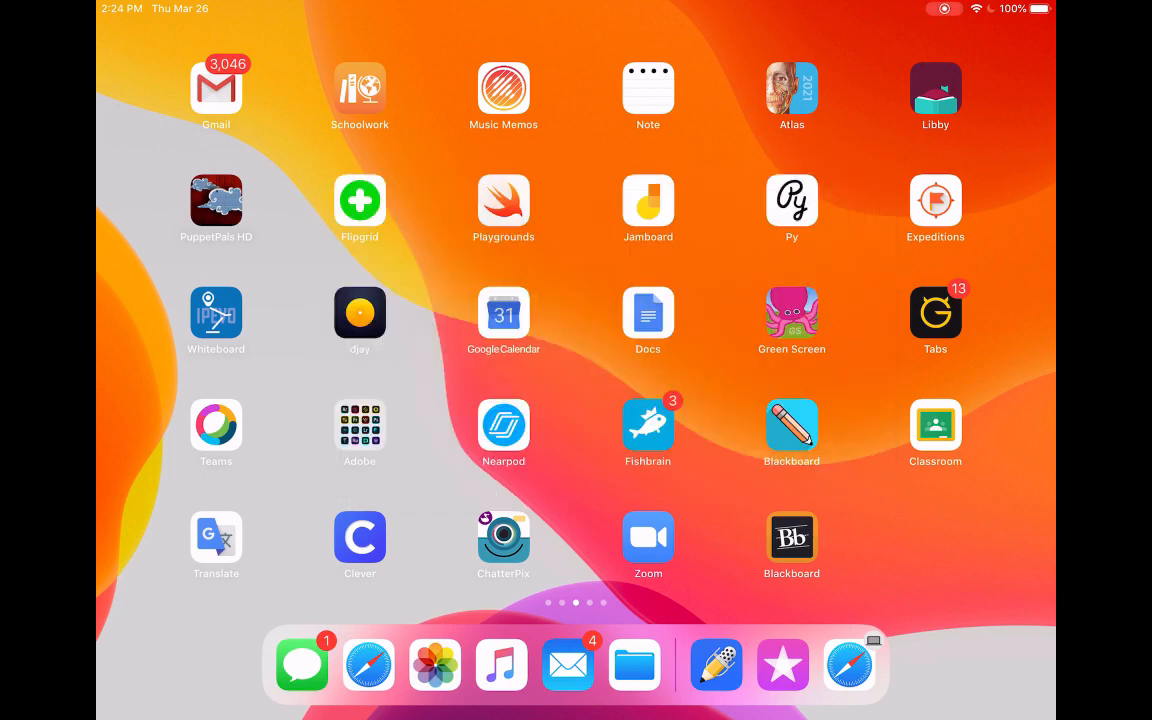
Step: View the Test Class stream in Classroom, then return home and reopen the Globe Theatre note in Notability
left_click(936, 432)
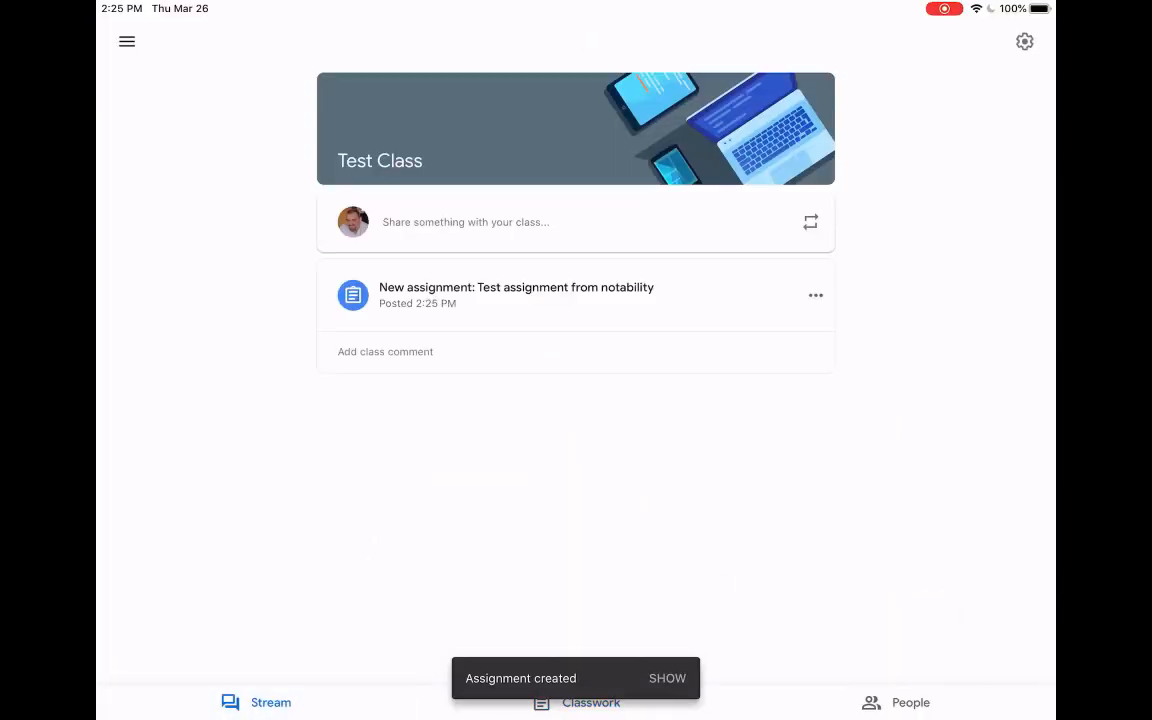
key("home")
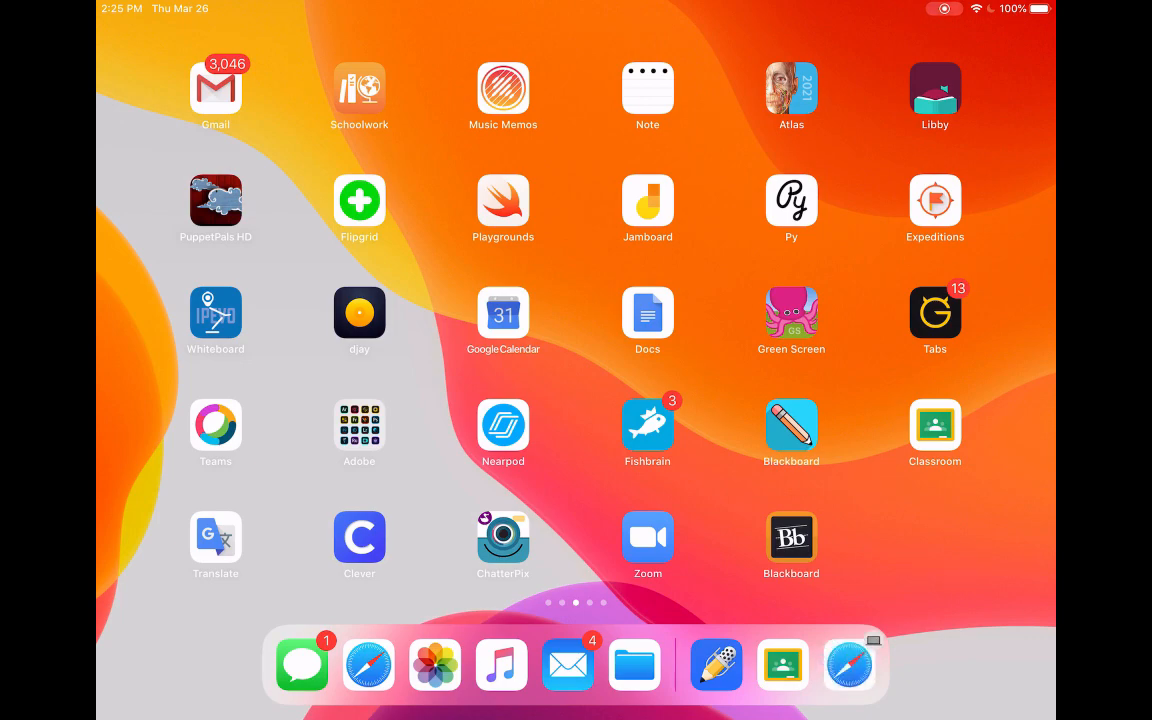
left_click(648, 84)
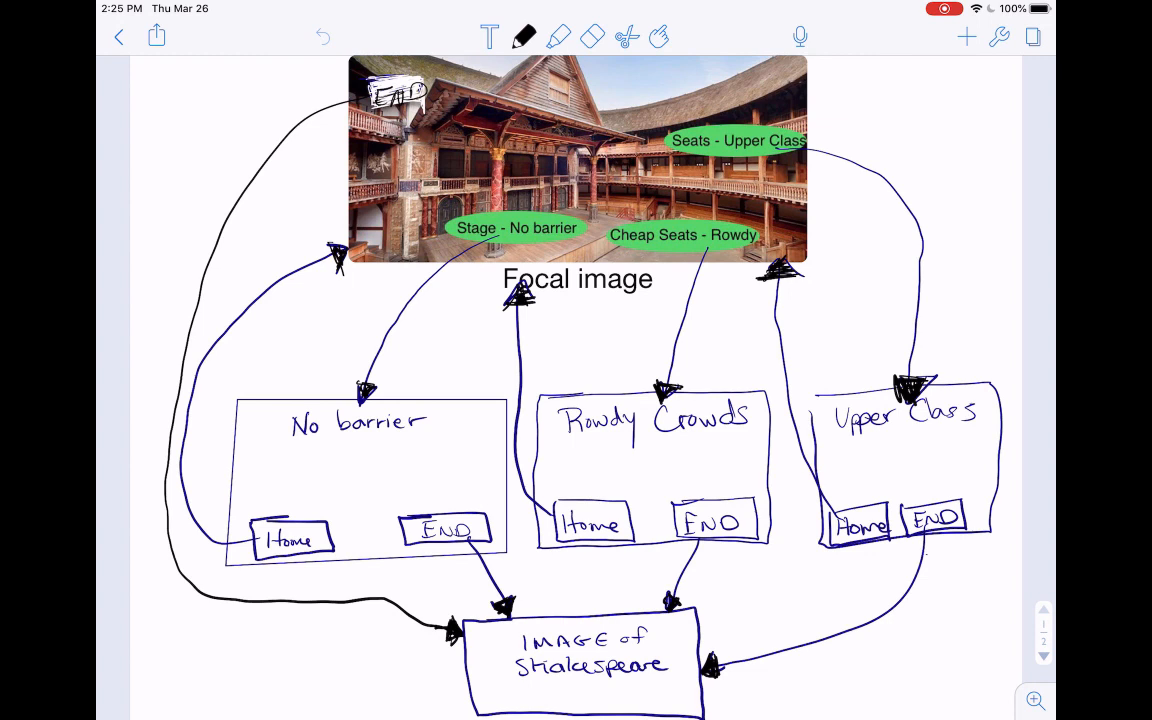
Step: Choose Other Apps from the note's Send To list to reach the PDF export options
left_click(156, 36)
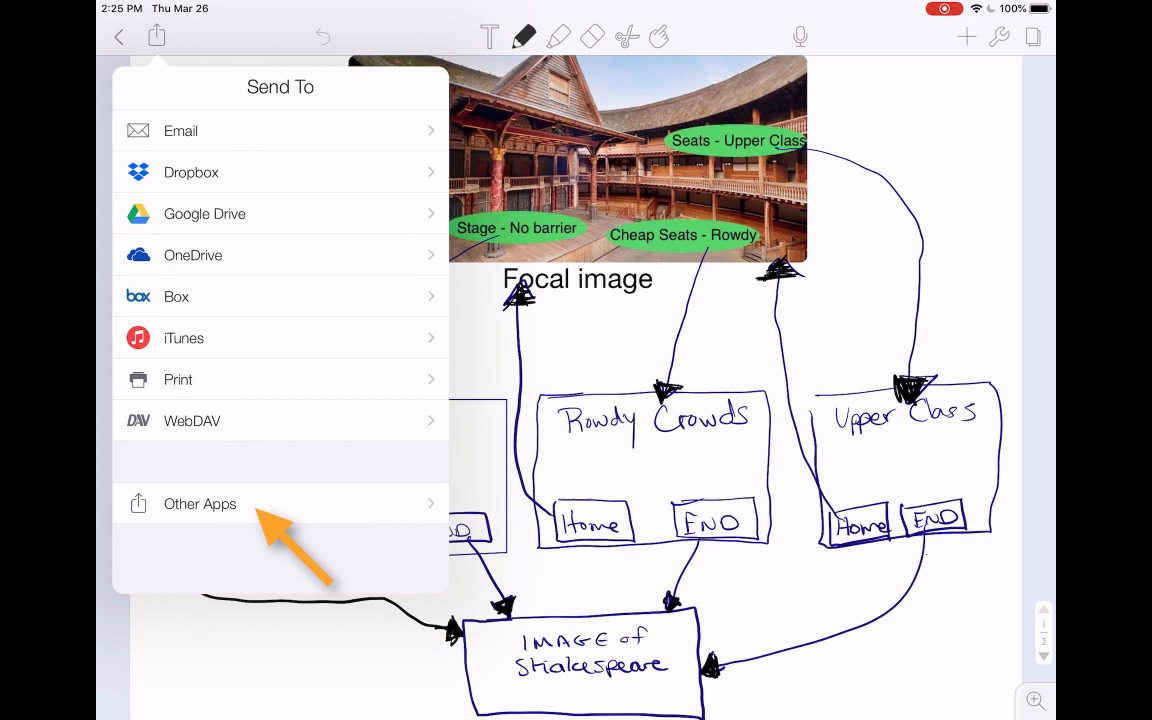
left_click(200, 504)
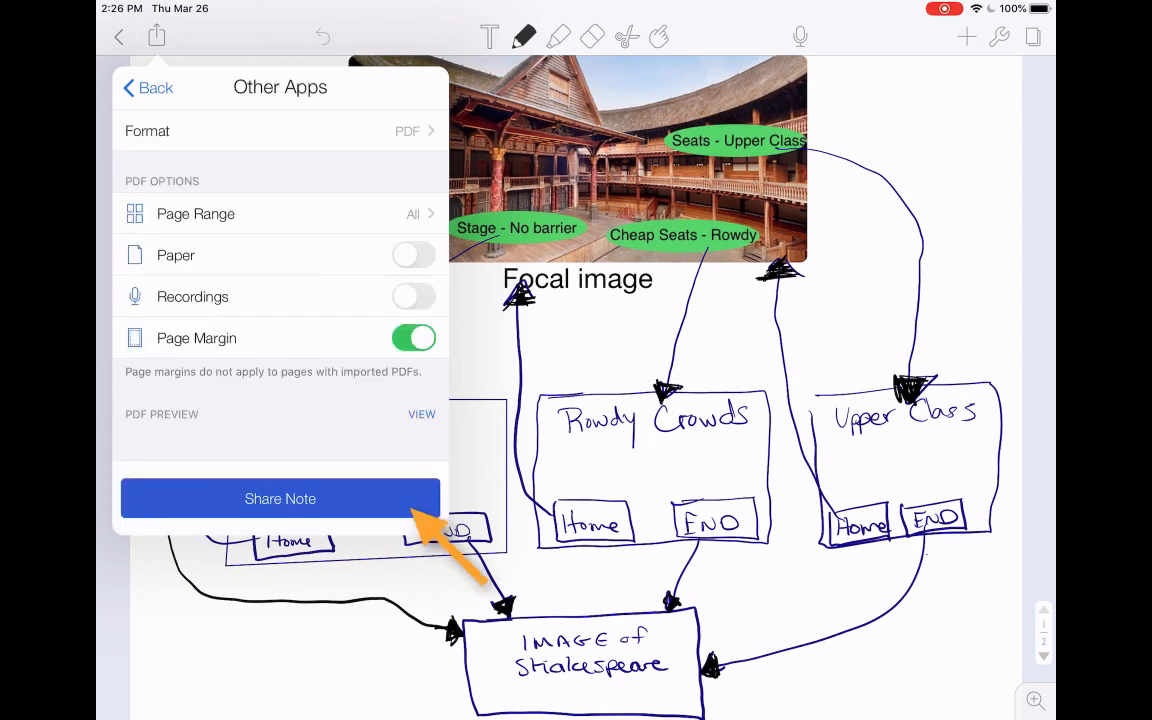
Step: Share the note as a 512 KB PDF and pick Classroom from the full app list
left_click(280, 498)
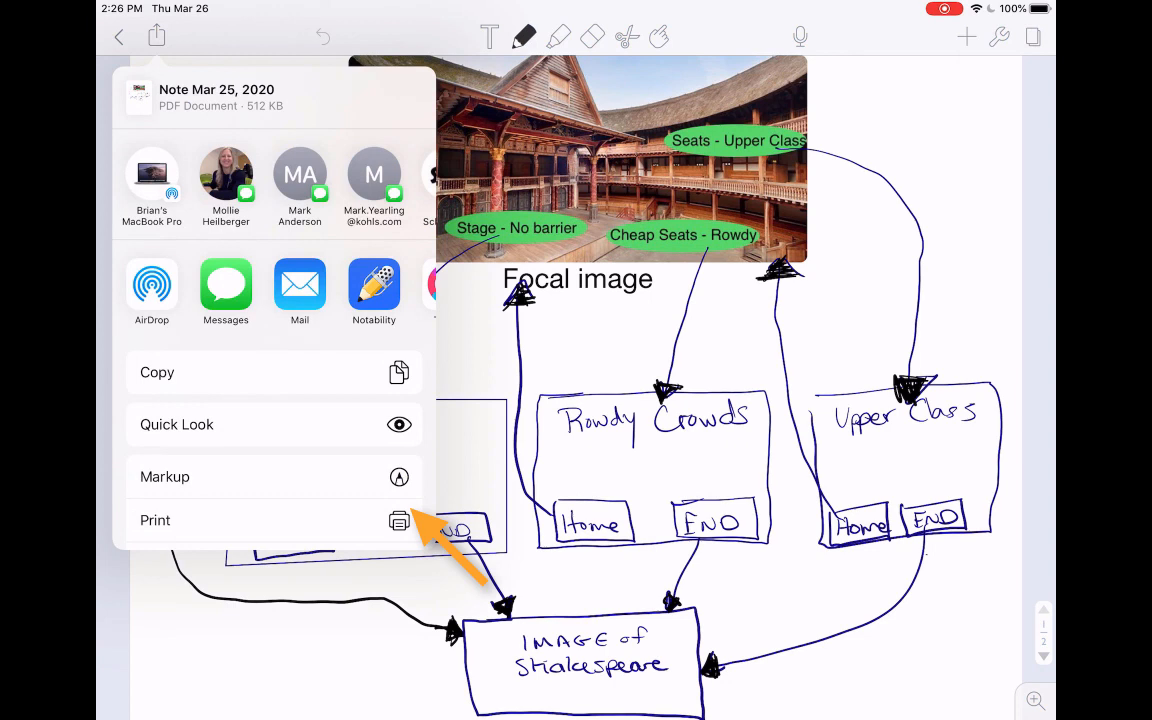
scroll("left", 3)
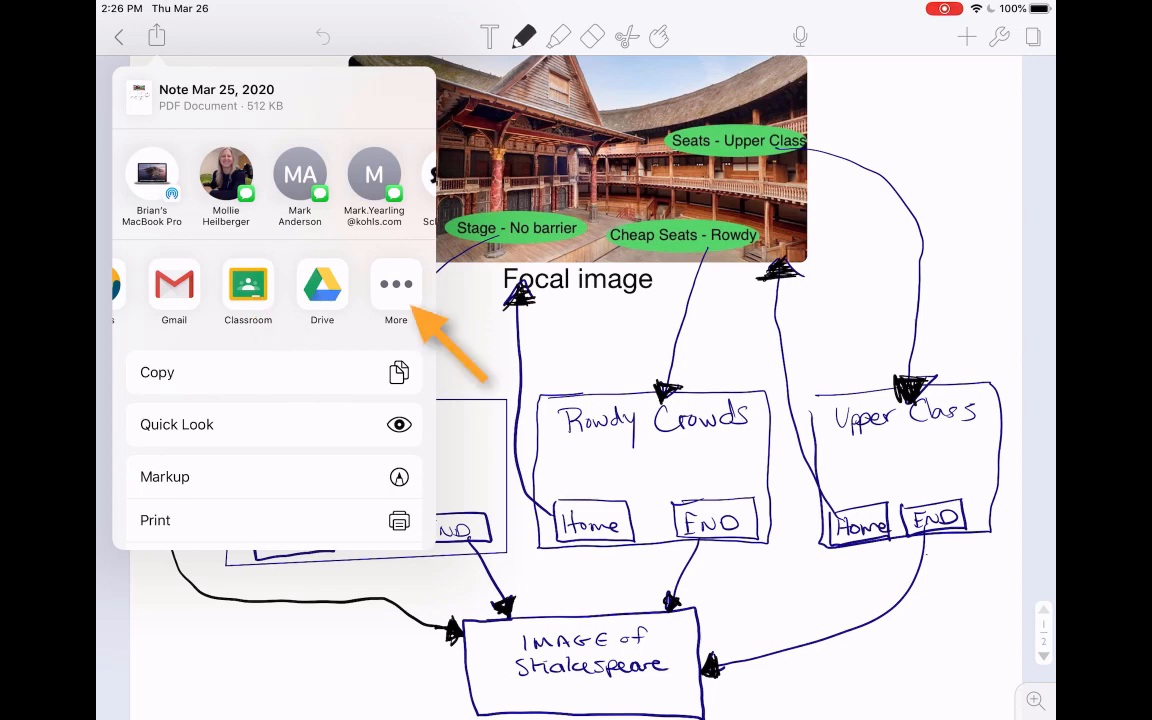
left_click(396, 284)
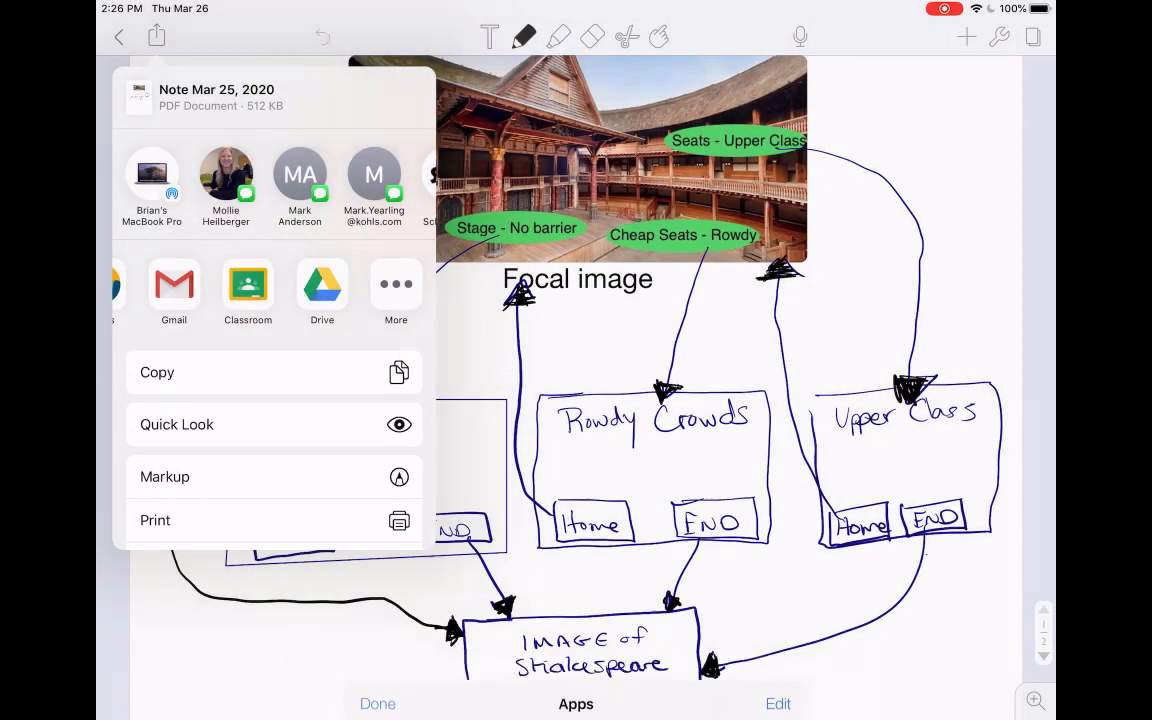
left_click(176, 424)
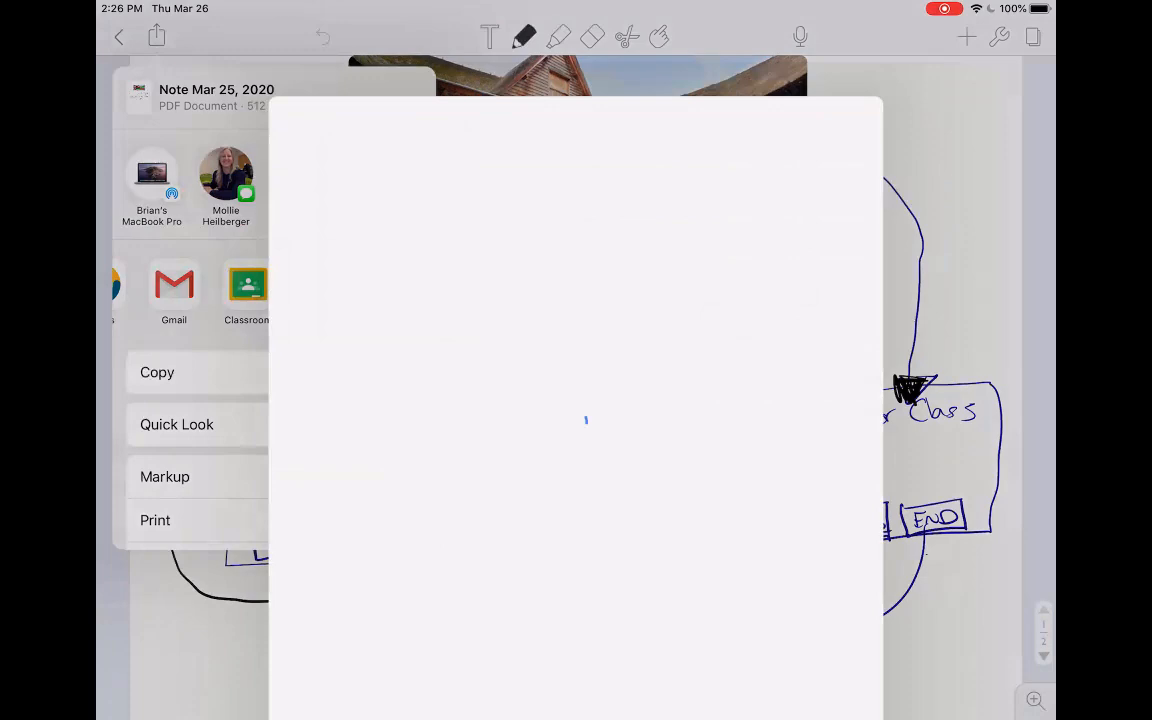
Step: Select the 8A Literacy 2019-2020 class as the destination in Share to Classroom
left_click(248, 290)
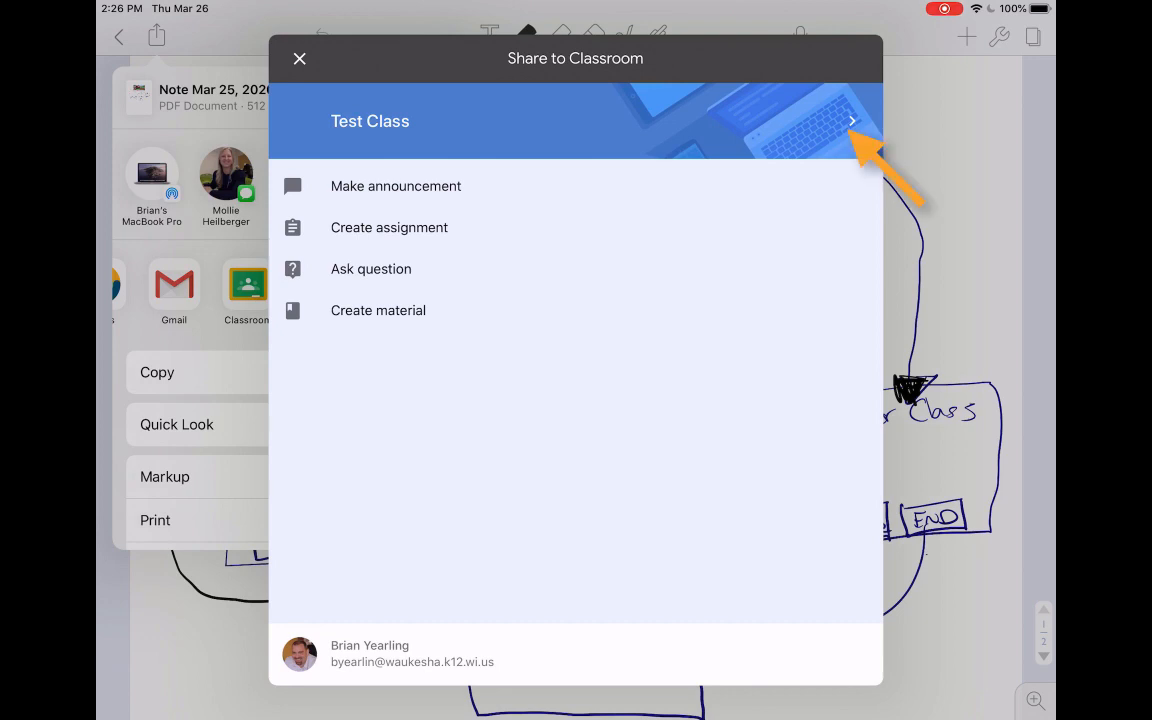
left_click(852, 120)
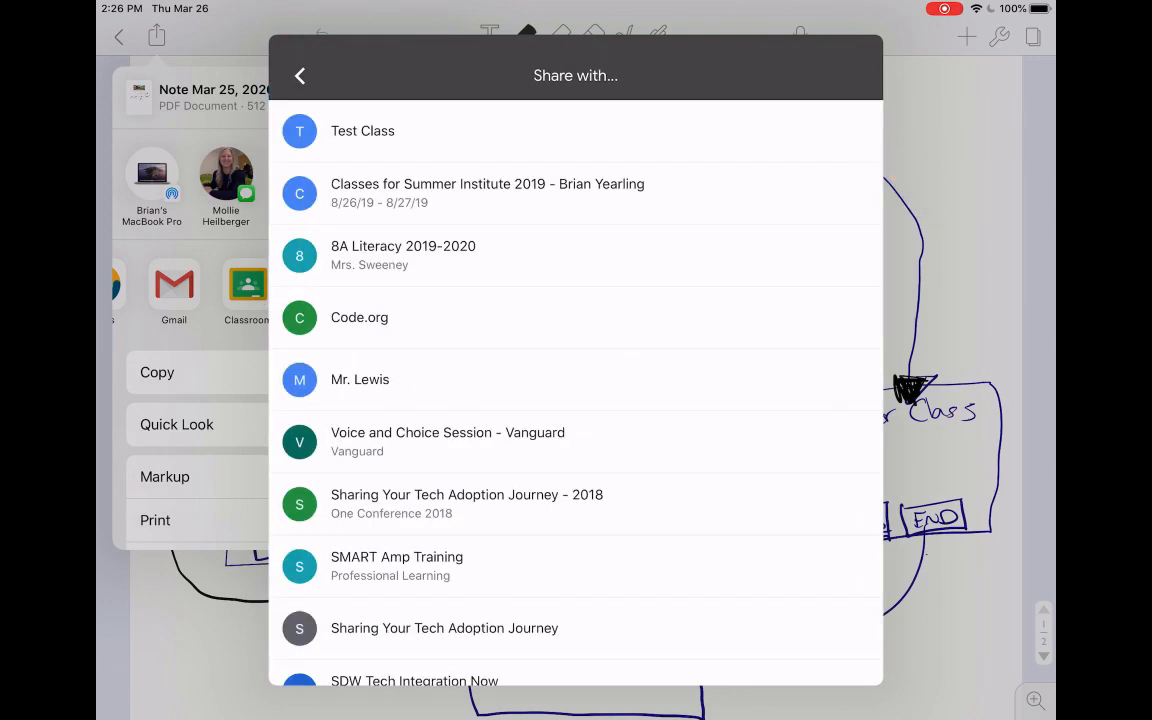
scroll("up", 3)
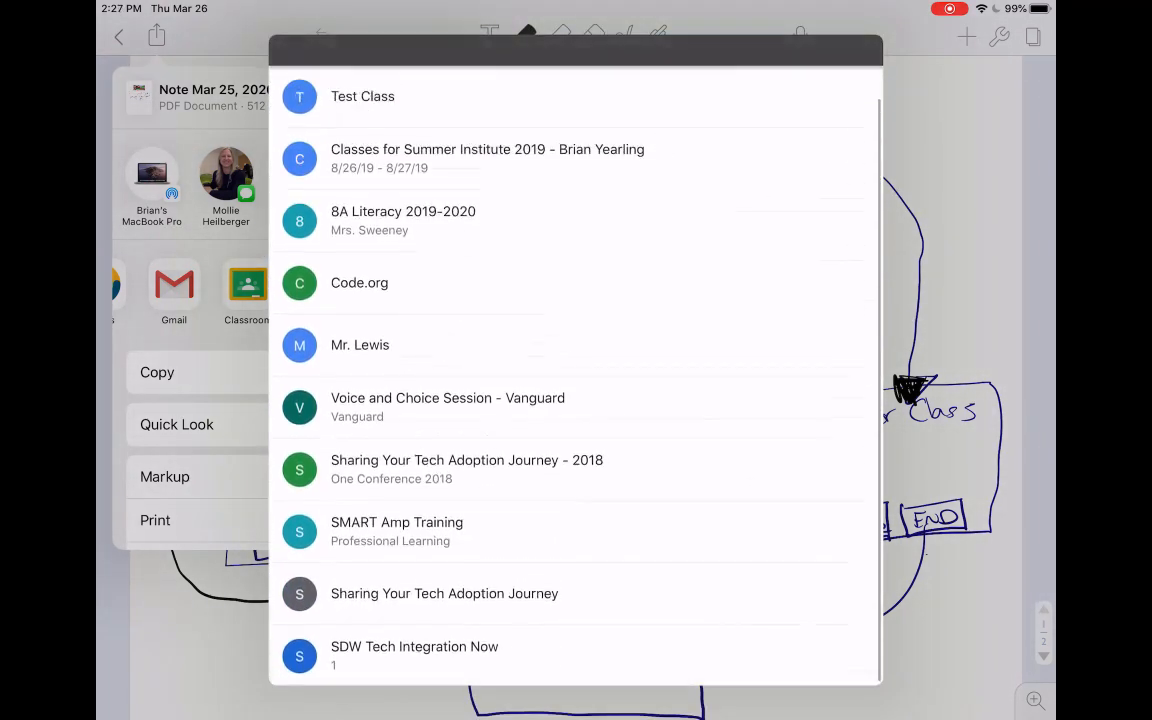
left_click(404, 220)
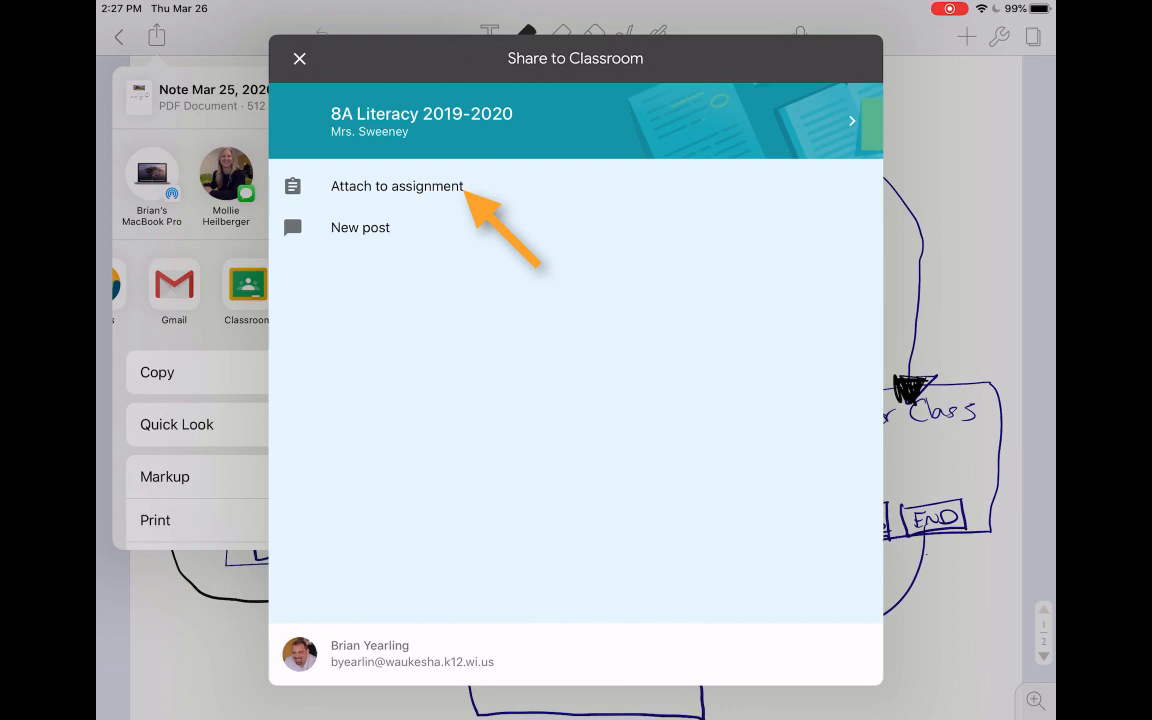
Step: Attach the PDF to the existing 'All Summer in a Day' assignment
left_click(396, 186)
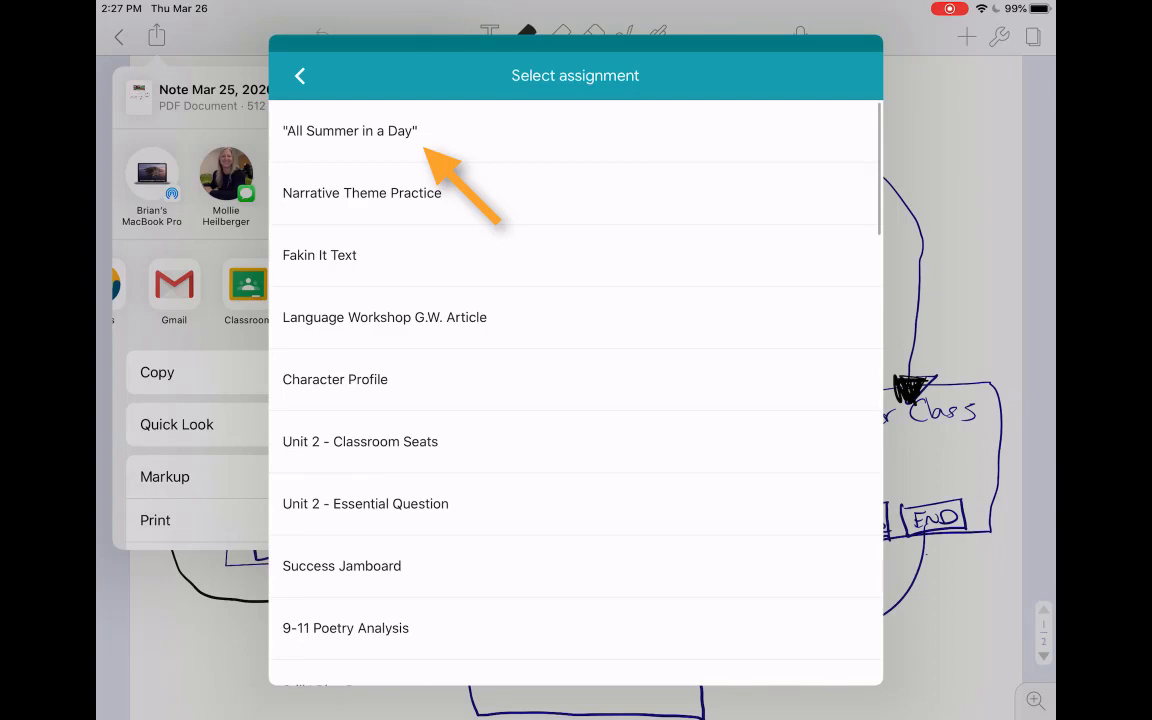
left_click(350, 132)
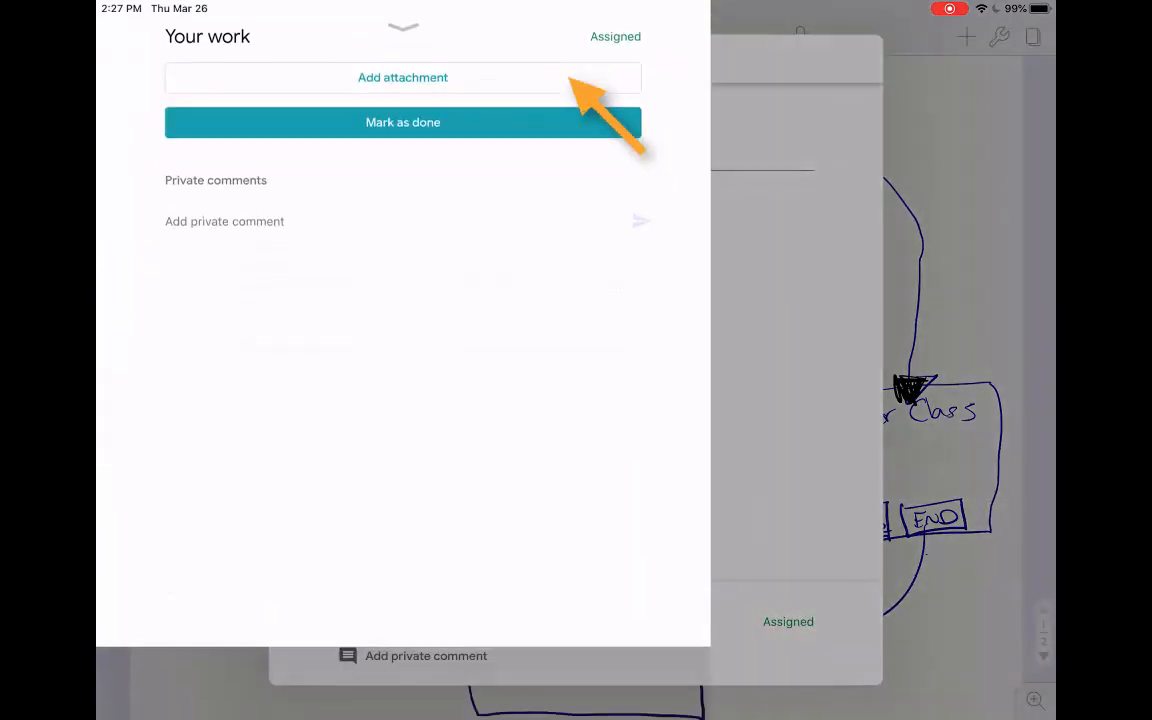
Step: Post a private comment reading 'Test' on the assignment submission
left_click(402, 76)
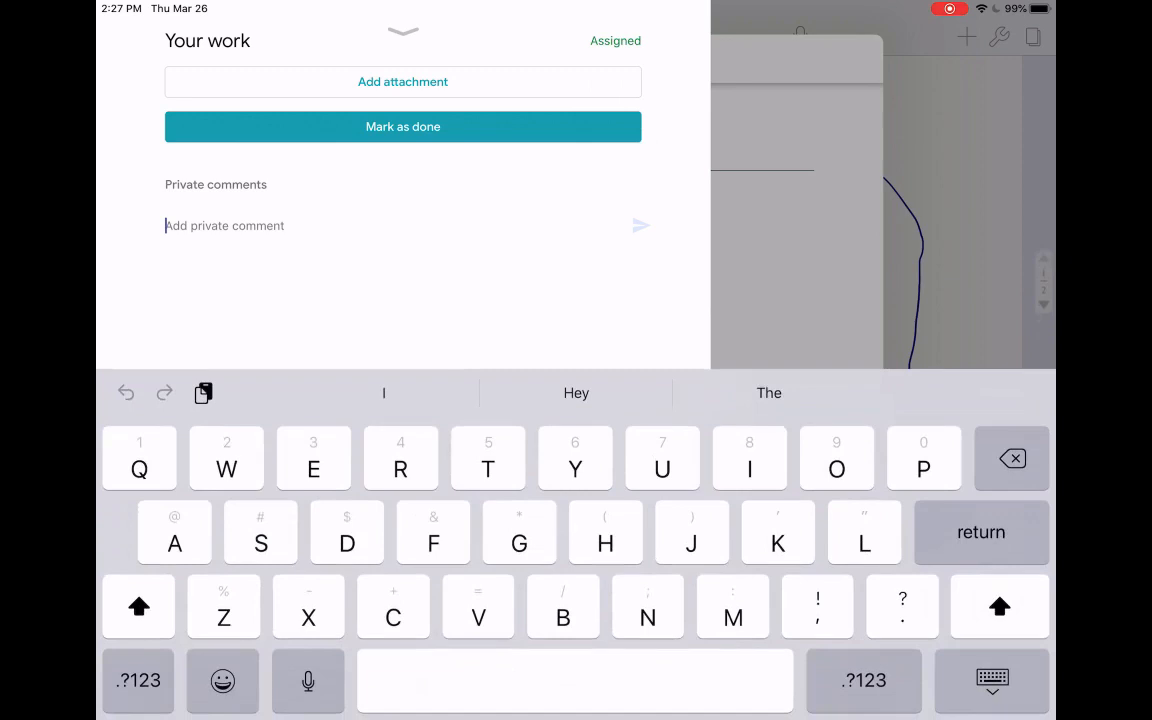
type("Scrc")
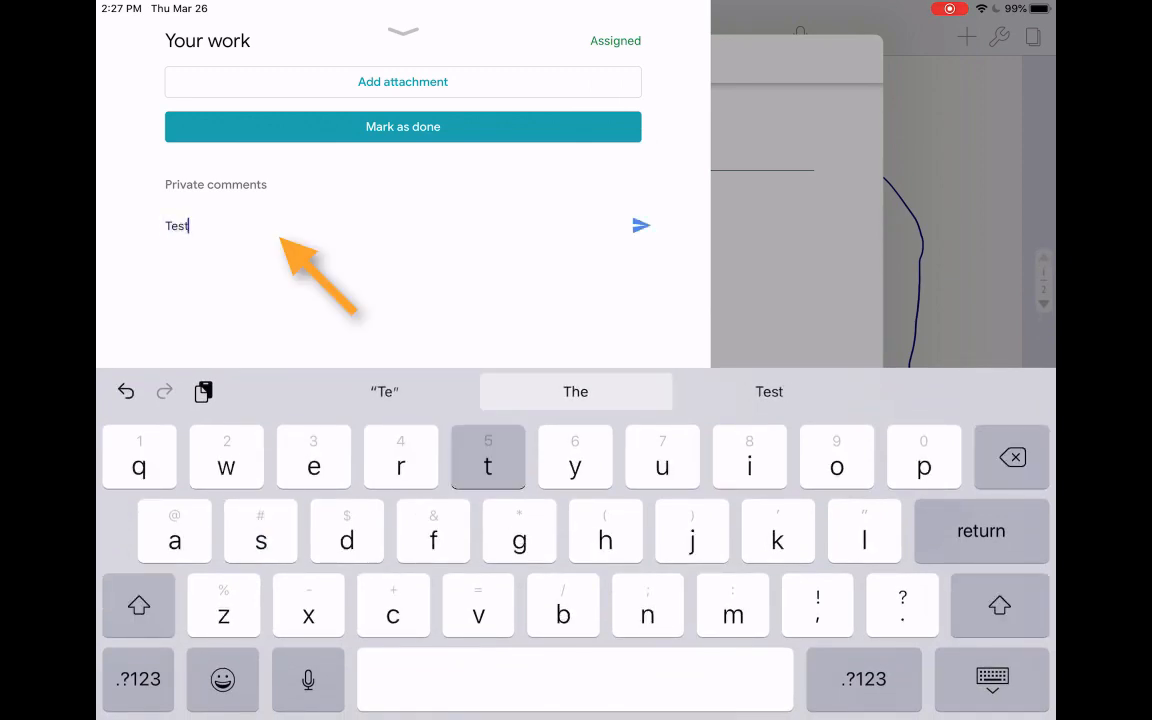
left_click(640, 224)
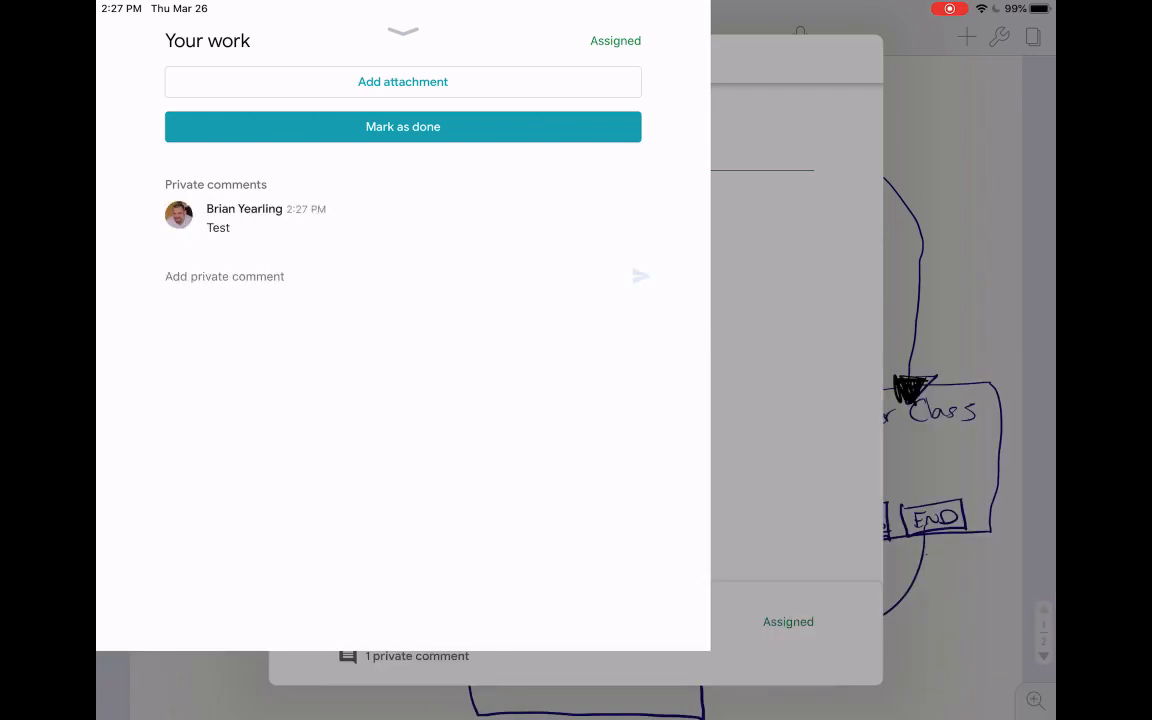